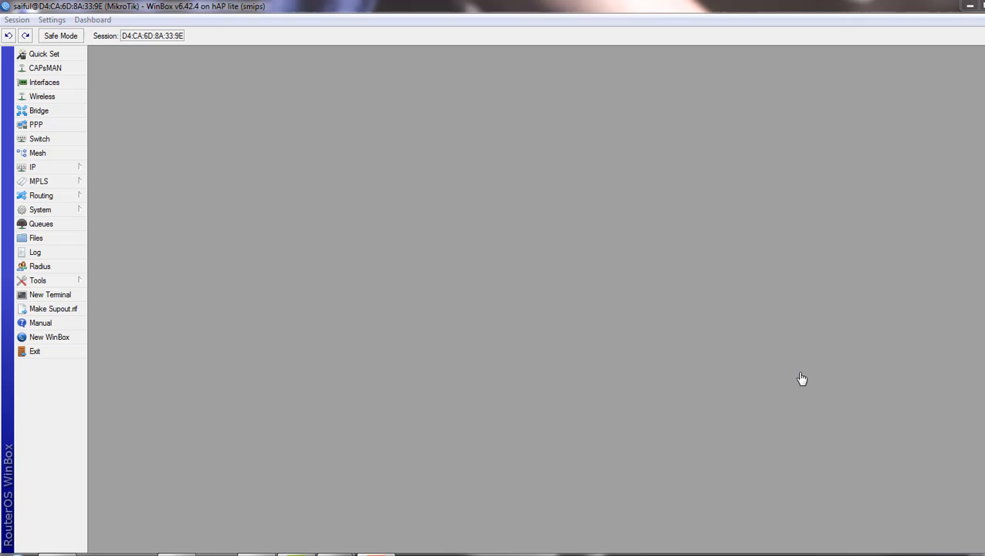
{"action": "mouse_move", "coordinate": [523, 367]}
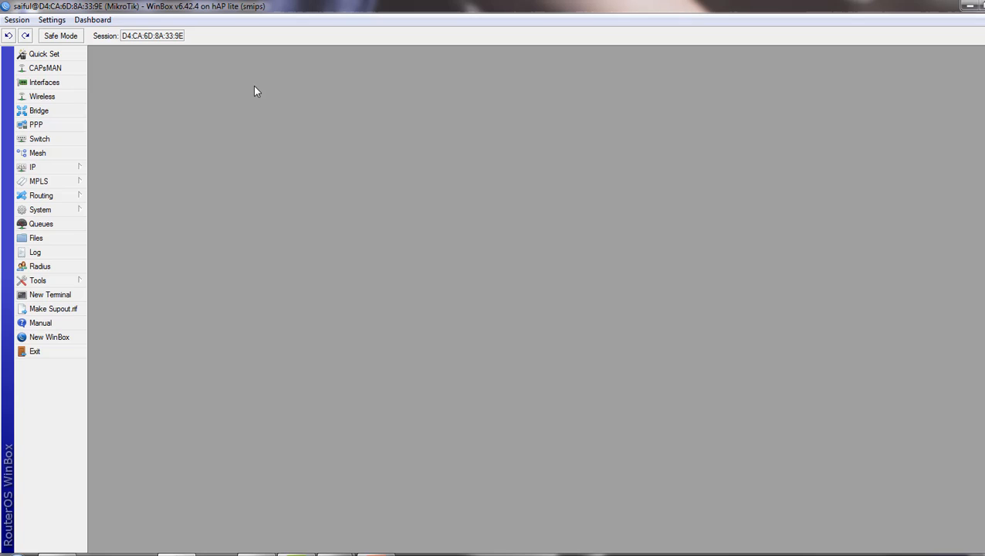
{"action": "mouse_move", "coordinate": [262, 277]}
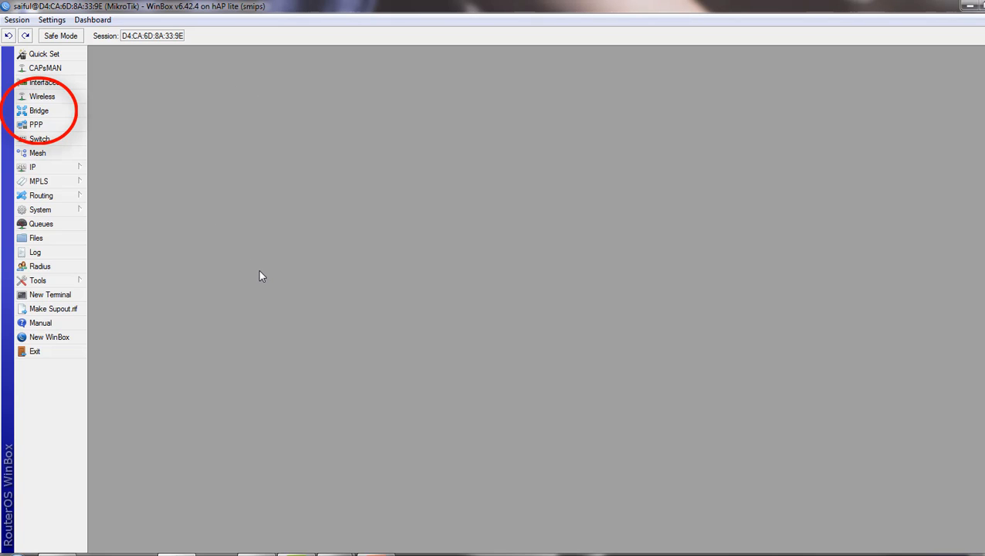
{"action": "mouse_move", "coordinate": [38, 110]}
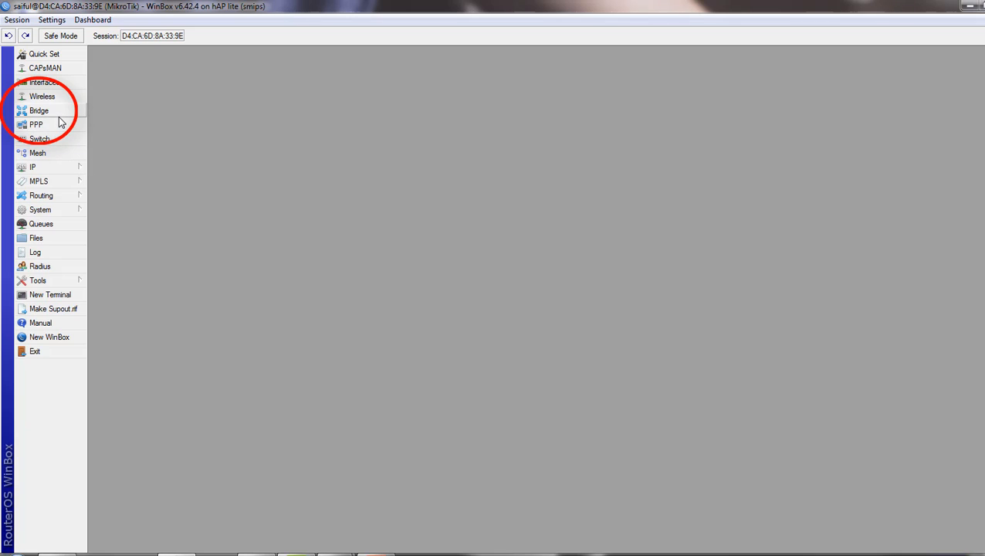
Step: Add a new bridge named 'LAN' from the Bridge menu
{"action": "left_click", "coordinate": [39, 111]}
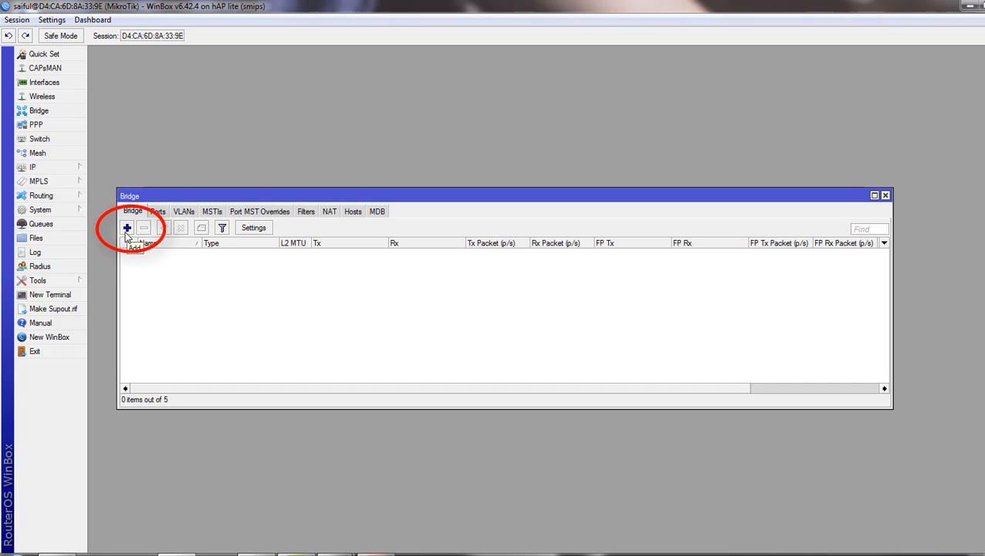
{"action": "left_click", "coordinate": [128, 227]}
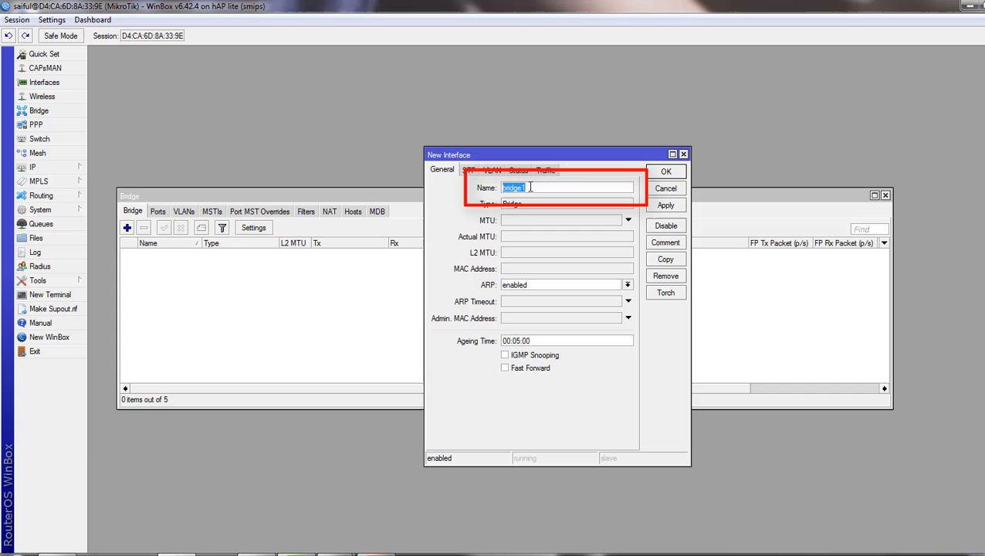
{"action": "type", "text": "LAN"}
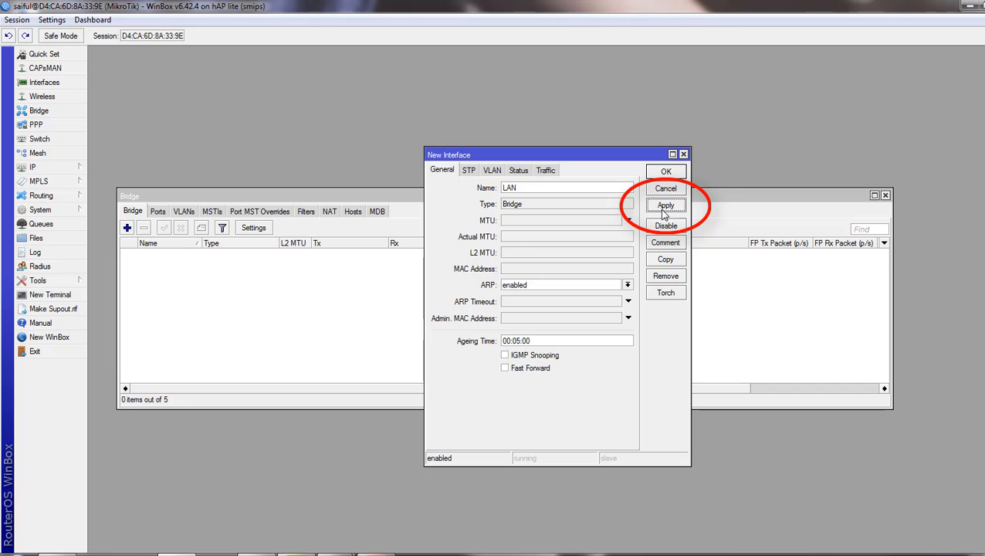
{"action": "left_click", "coordinate": [665, 170]}
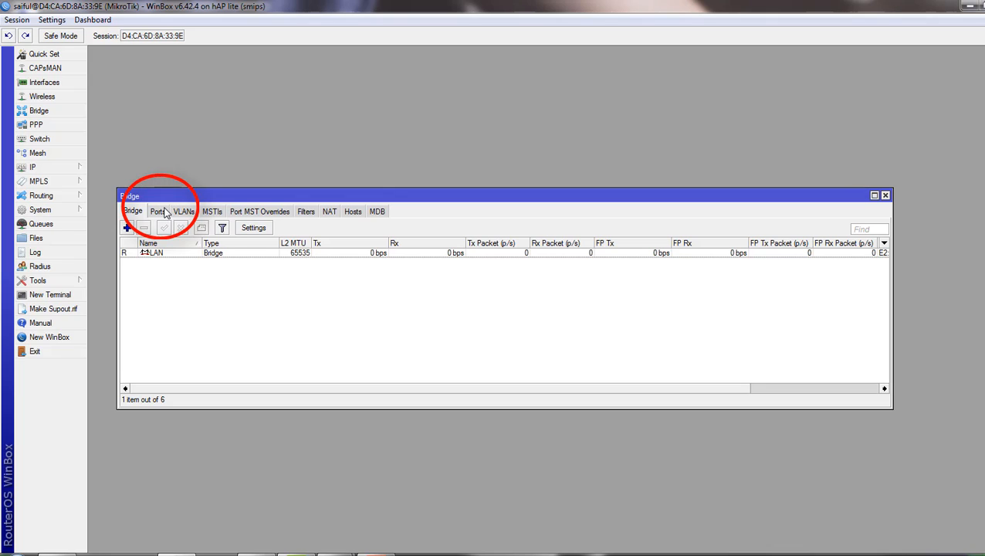
Step: Show the Ports tab of the Bridge window
{"action": "left_click", "coordinate": [157, 210]}
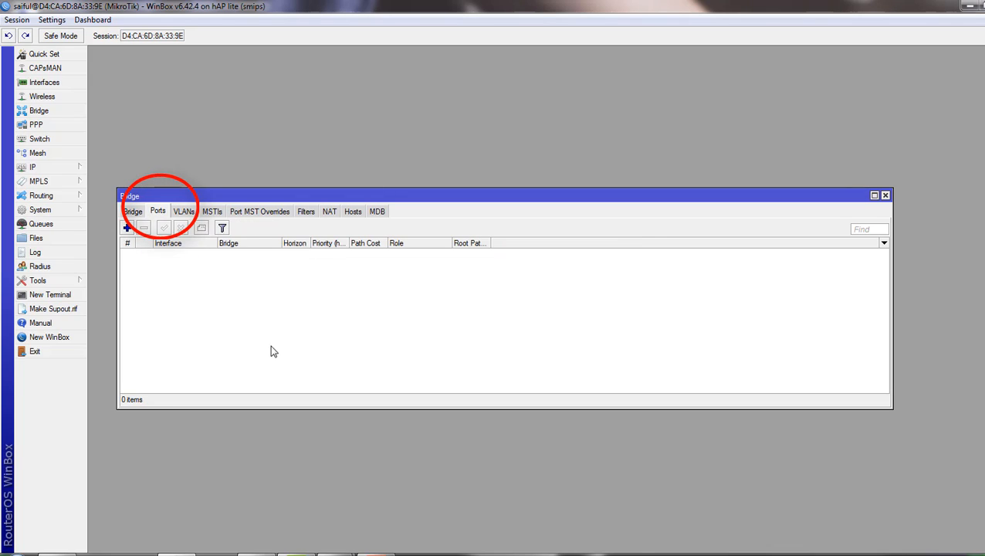
{"action": "mouse_move", "coordinate": [263, 309]}
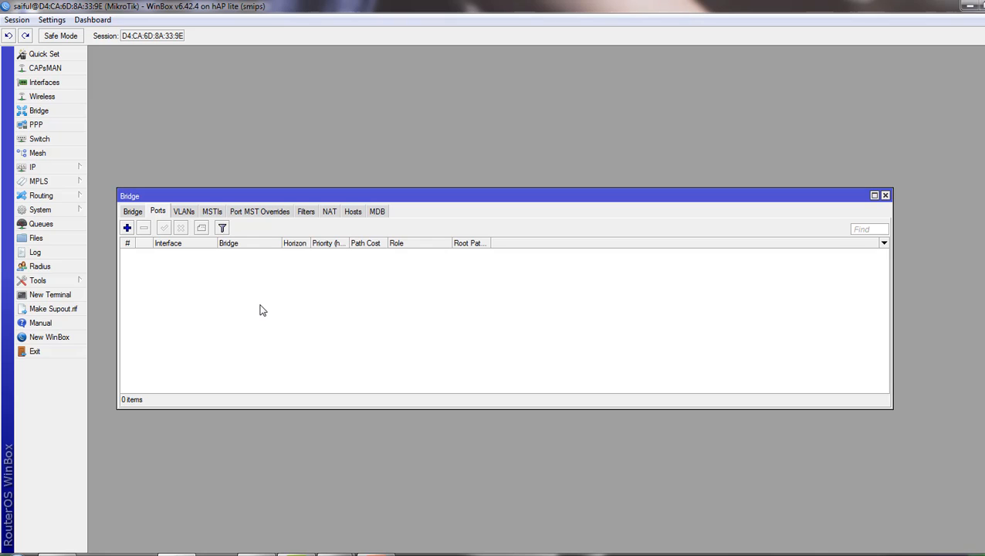
{"action": "mouse_move", "coordinate": [320, 552]}
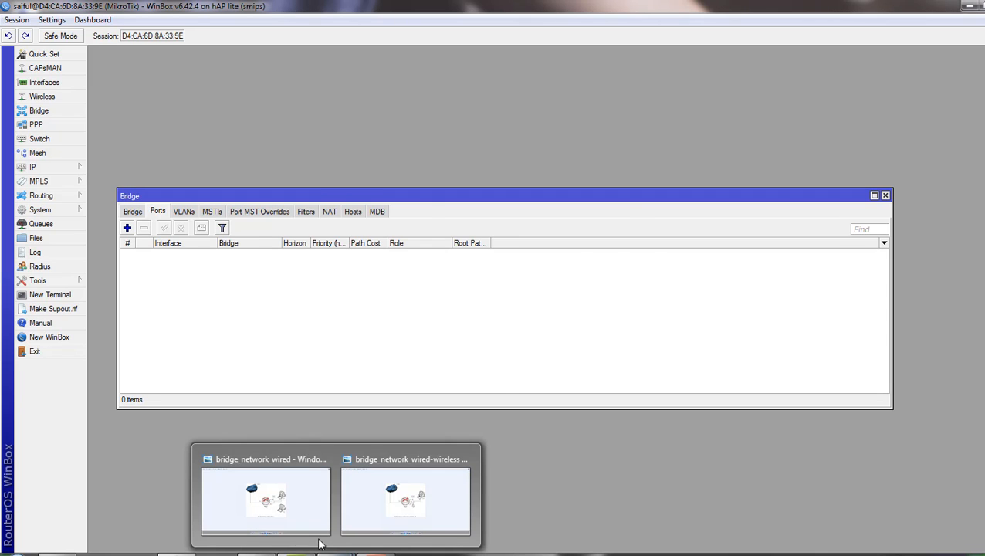
Step: Open the bridge_network_wired diagram in Windows Photo Viewer
{"action": "left_click", "coordinate": [266, 500]}
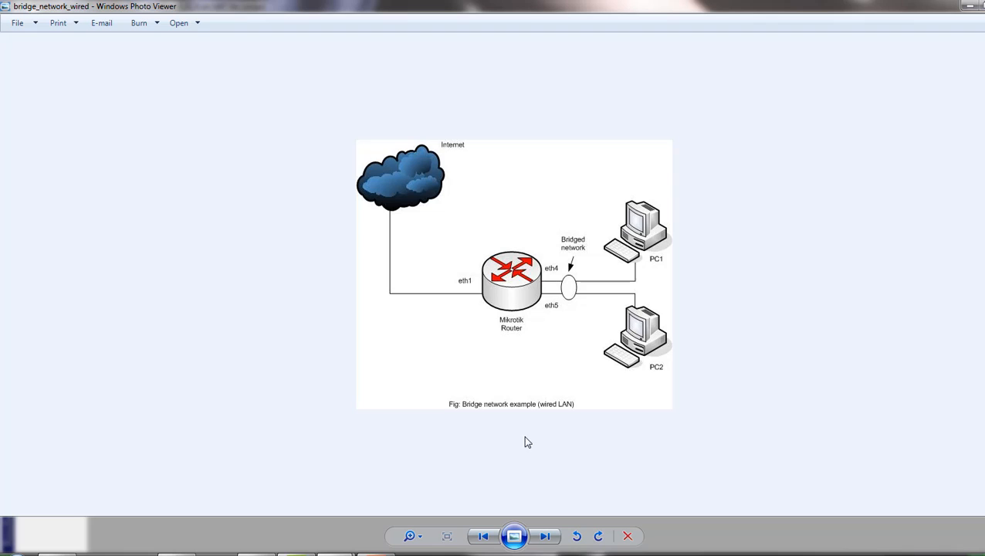
{"action": "mouse_move", "coordinate": [586, 385]}
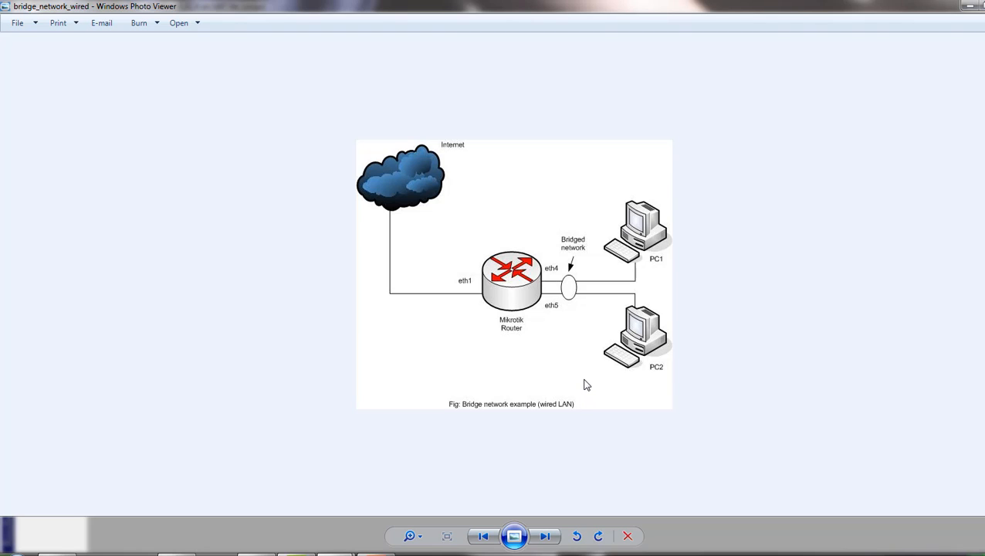
{"action": "mouse_move", "coordinate": [644, 234]}
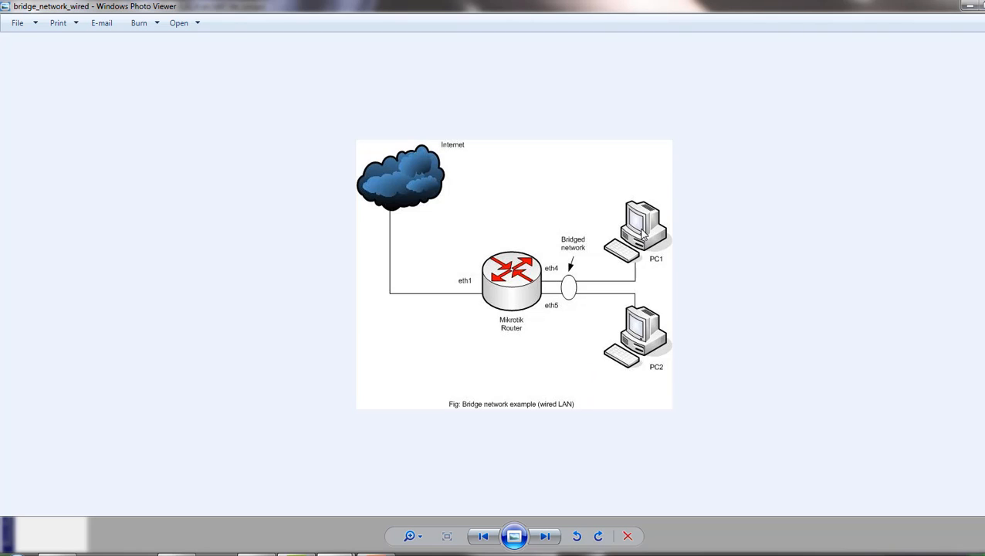
{"action": "mouse_move", "coordinate": [640, 324]}
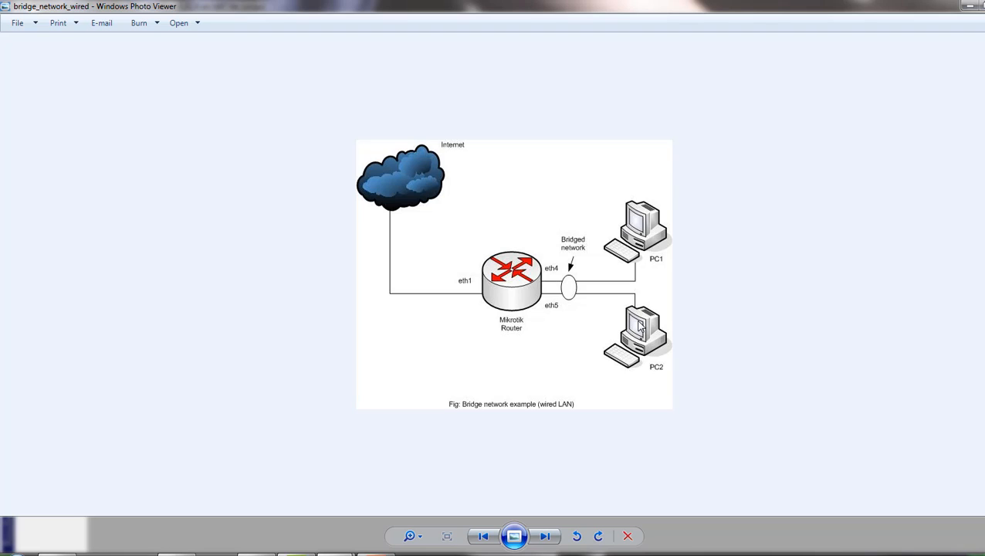
{"action": "mouse_move", "coordinate": [562, 278]}
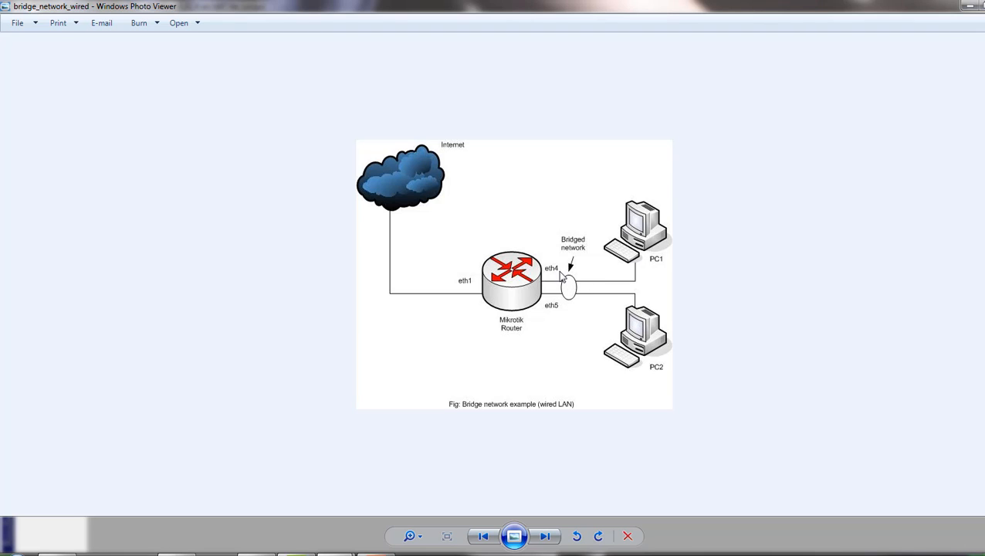
{"action": "mouse_move", "coordinate": [573, 311]}
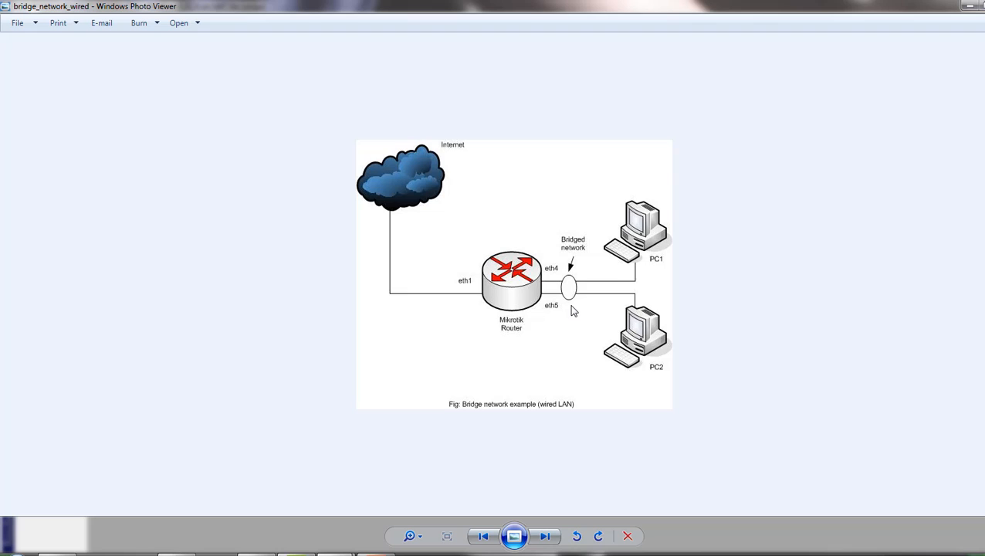
{"action": "mouse_move", "coordinate": [567, 291]}
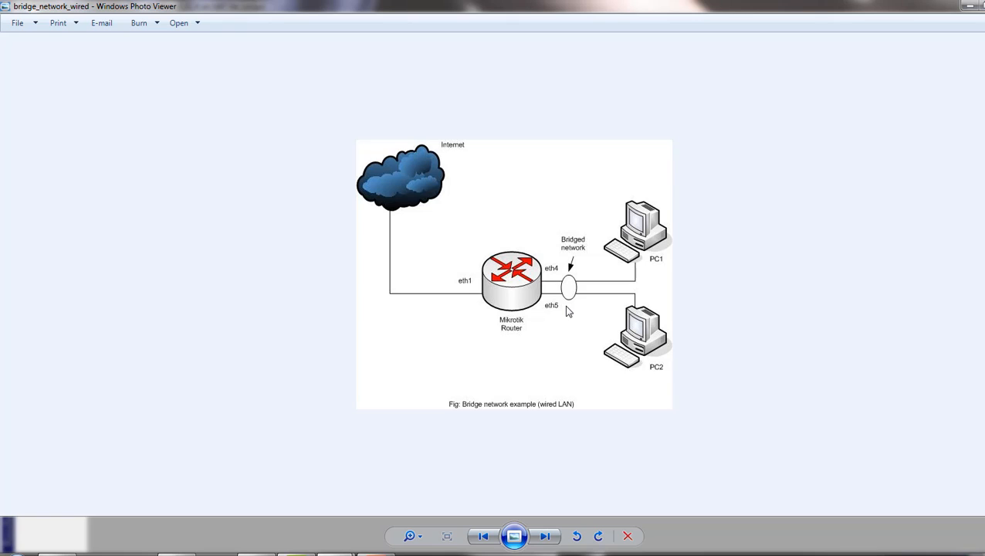
{"action": "mouse_move", "coordinate": [252, 476]}
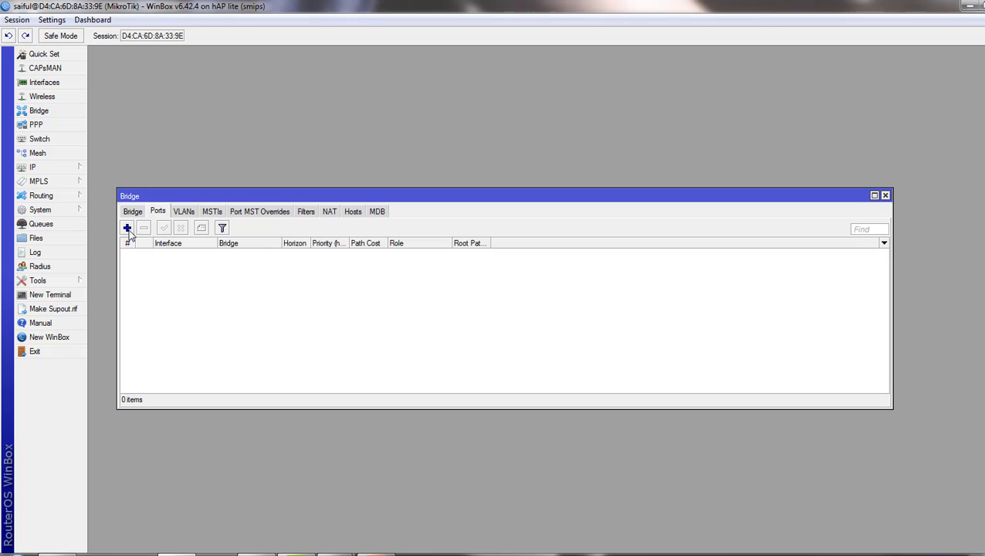
Step: Add ether3 as a bridge port on the LAN bridge
{"action": "left_click", "coordinate": [127, 227]}
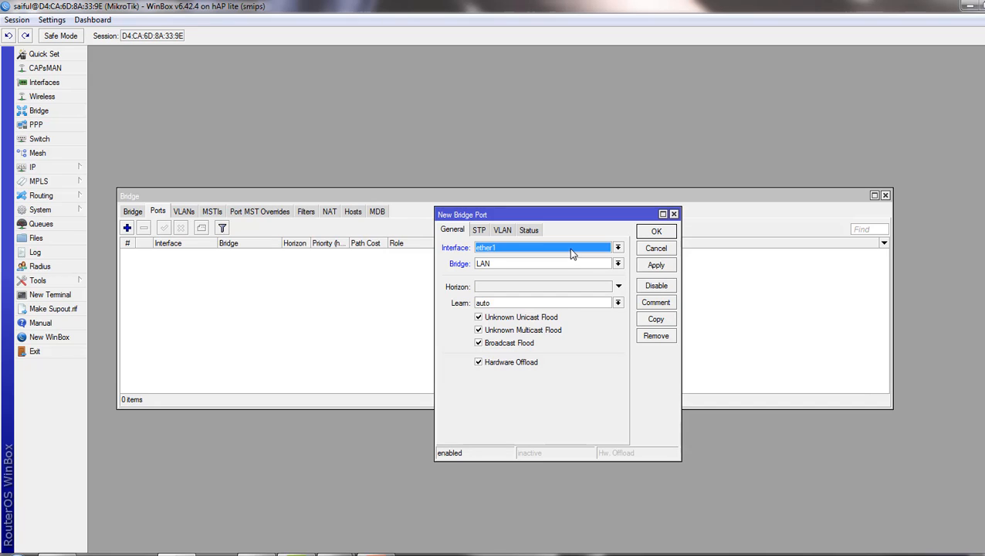
{"action": "left_click", "coordinate": [617, 247]}
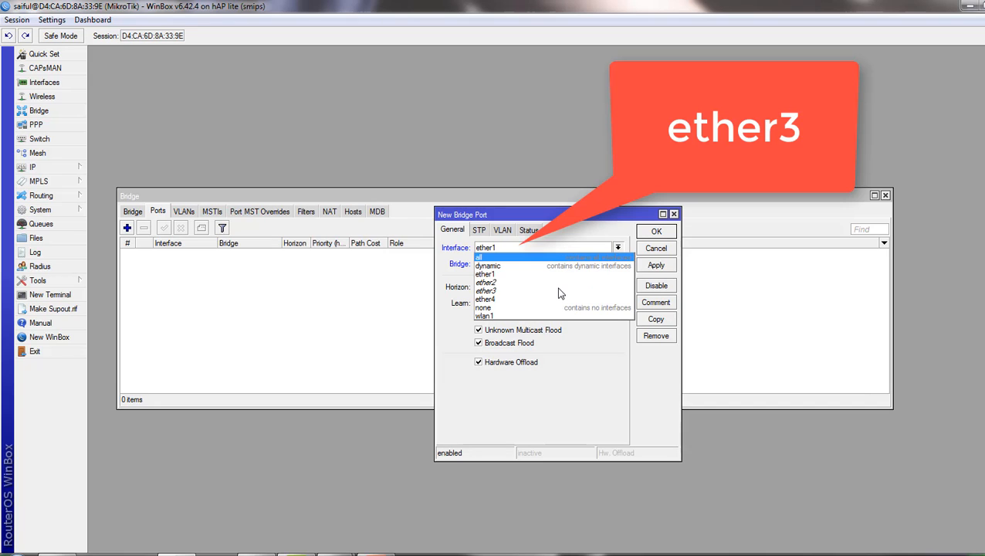
{"action": "left_click", "coordinate": [487, 290]}
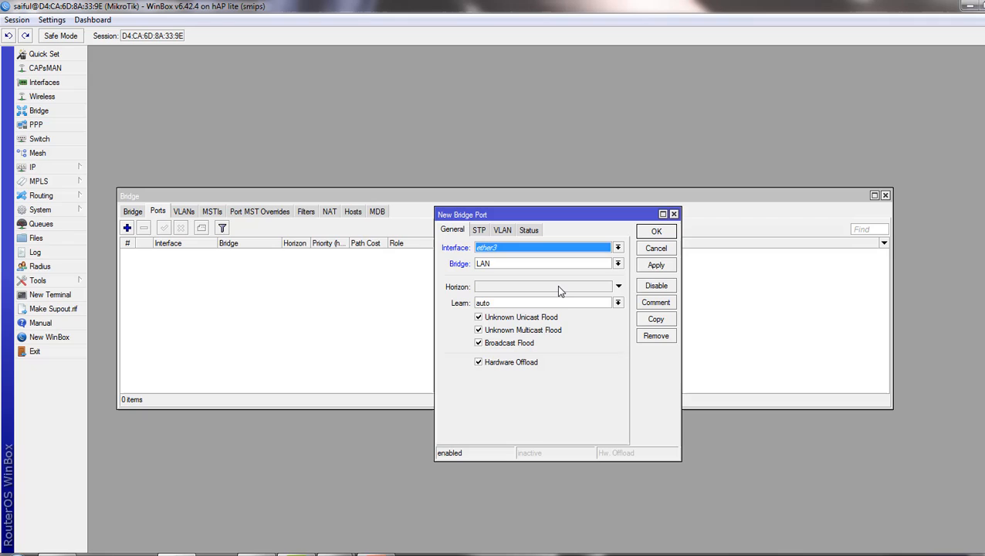
{"action": "mouse_move", "coordinate": [552, 276]}
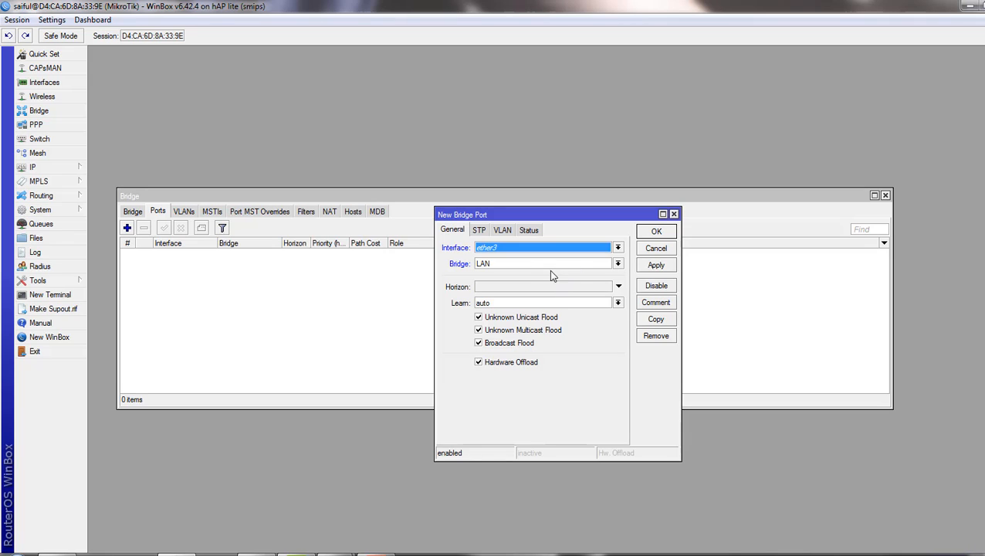
{"action": "mouse_move", "coordinate": [549, 268]}
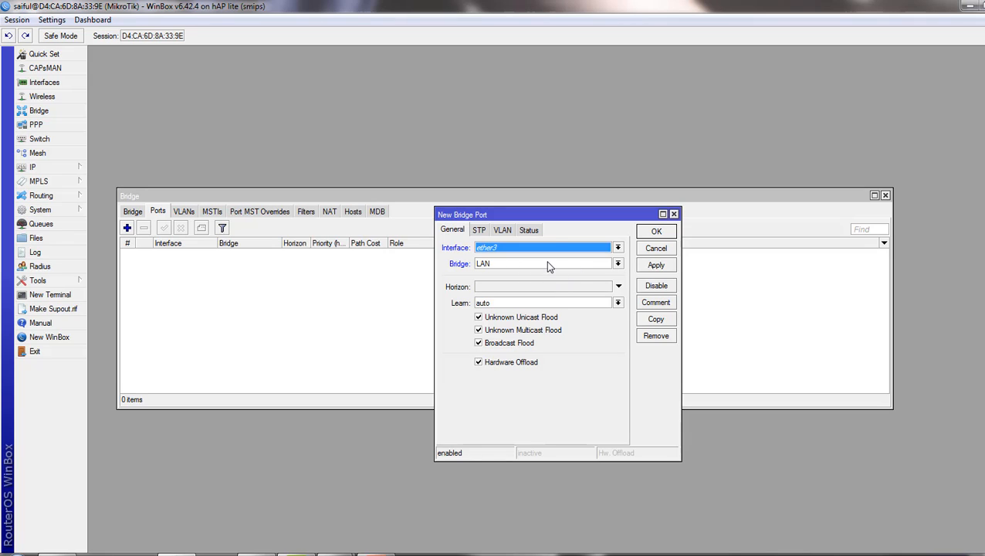
{"action": "left_click", "coordinate": [617, 264]}
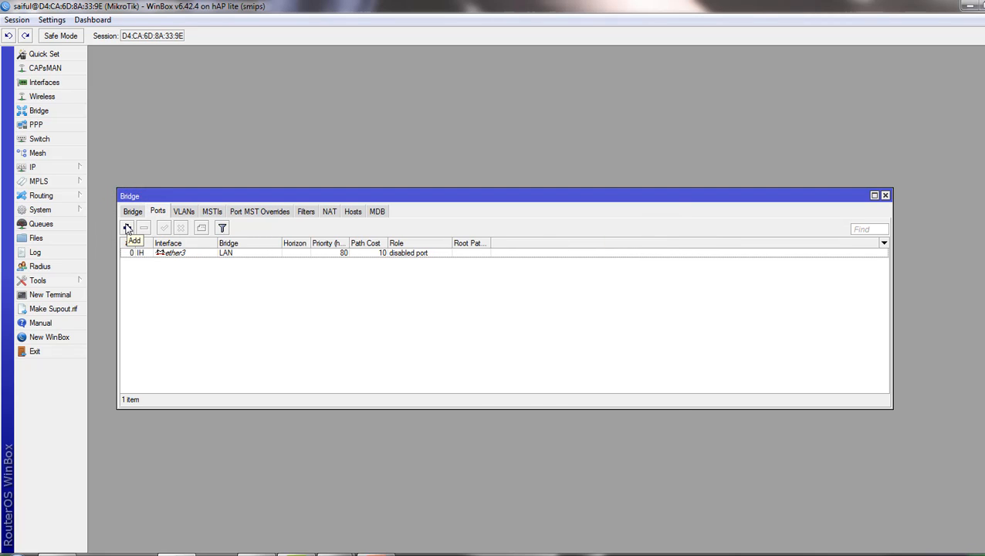
Step: Add ether4 as a second port of the LAN bridge
{"action": "left_click", "coordinate": [128, 227]}
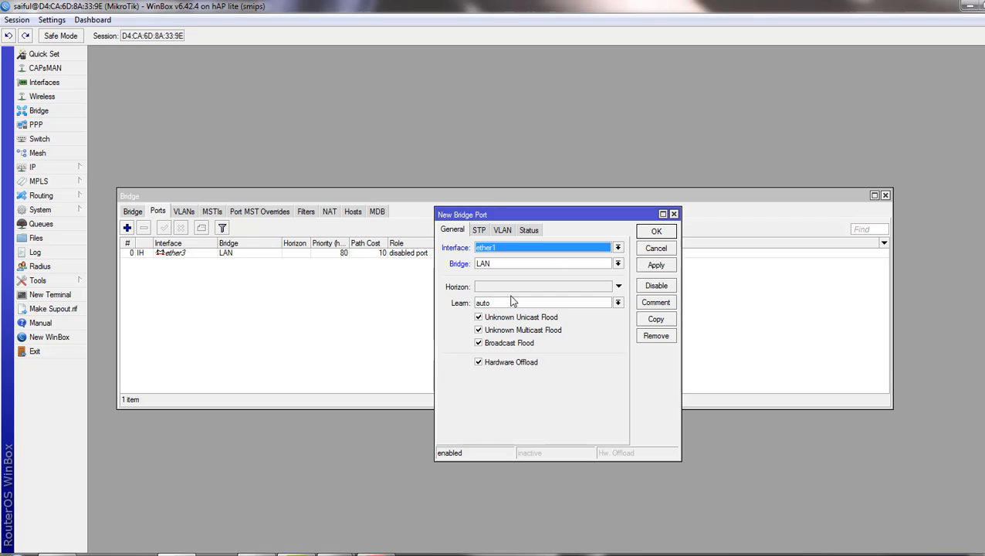
{"action": "mouse_move", "coordinate": [558, 247]}
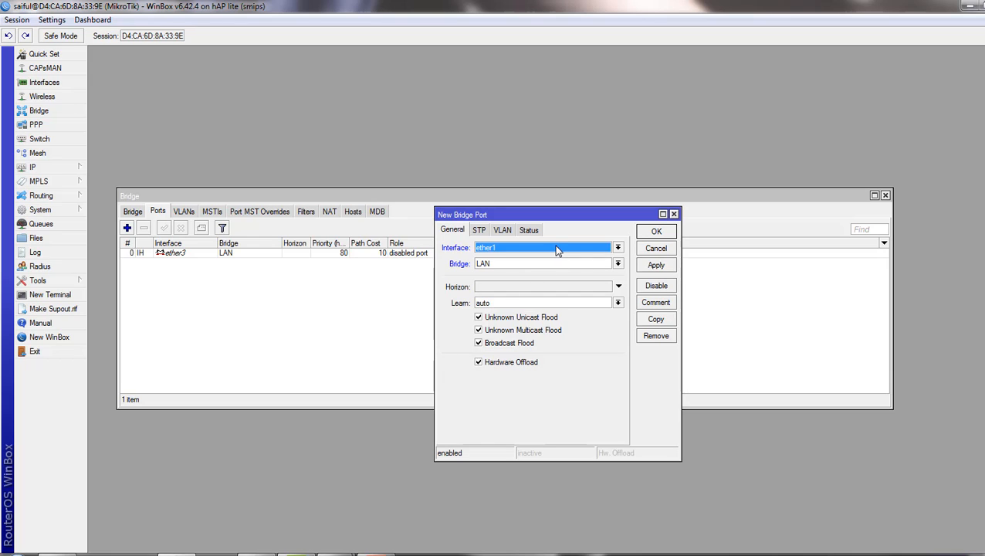
{"action": "left_click", "coordinate": [618, 247]}
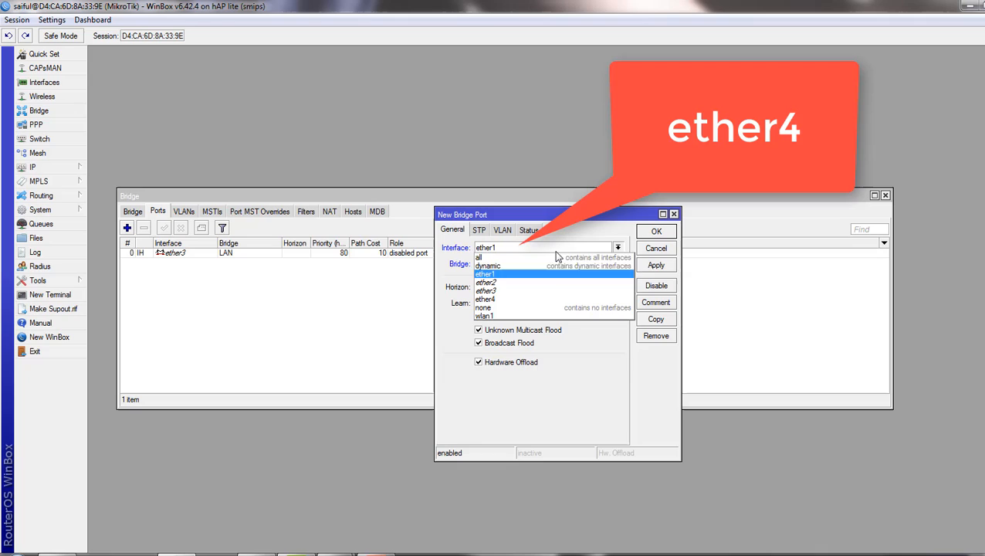
{"action": "left_click", "coordinate": [486, 299]}
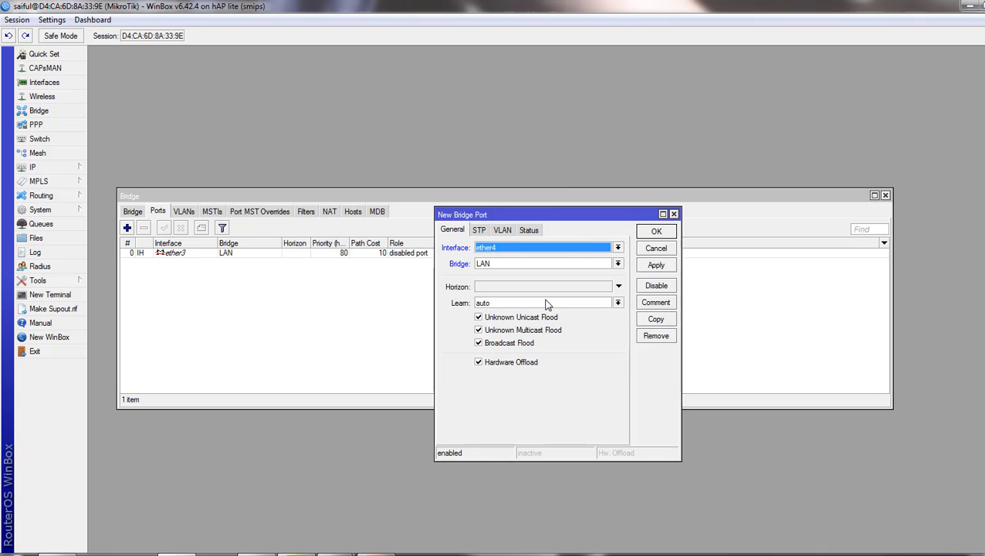
{"action": "left_click", "coordinate": [655, 264]}
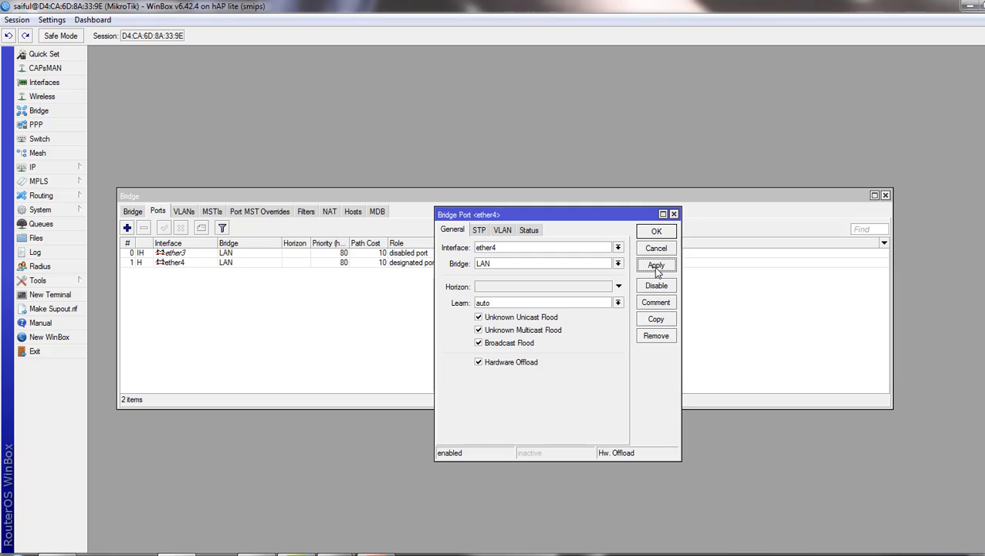
{"action": "left_click", "coordinate": [655, 231]}
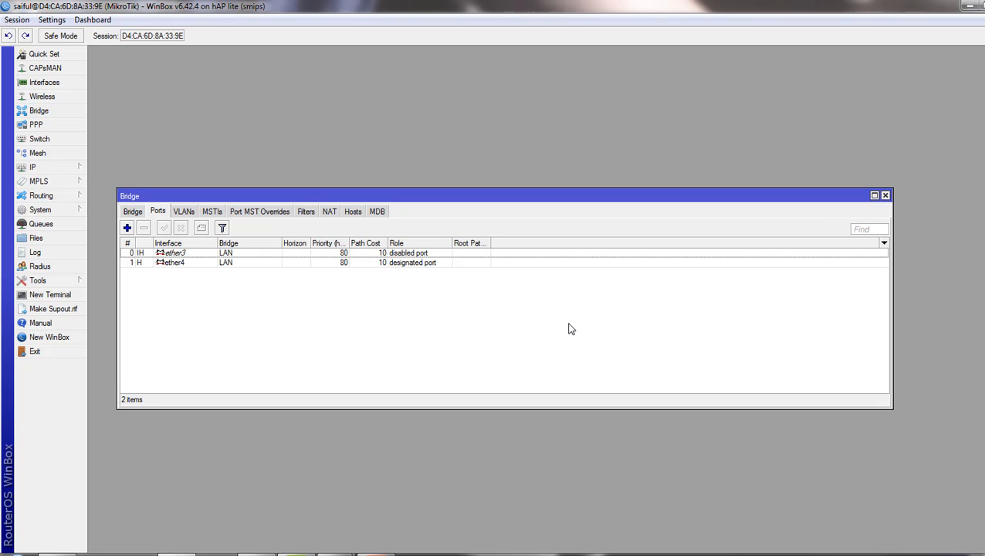
{"action": "mouse_move", "coordinate": [133, 210]}
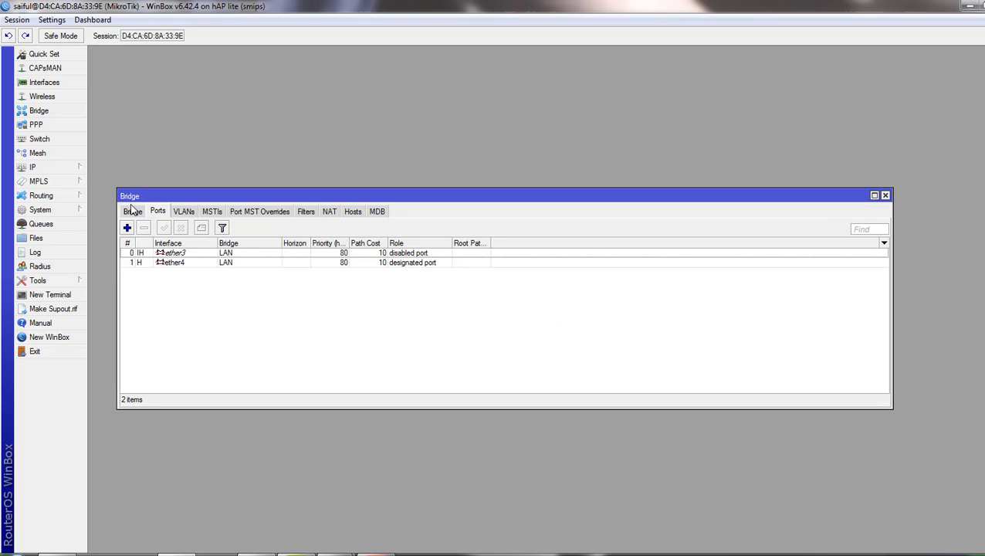
Step: Return to the Bridge tab and open IP > Addresses
{"action": "left_click", "coordinate": [132, 211]}
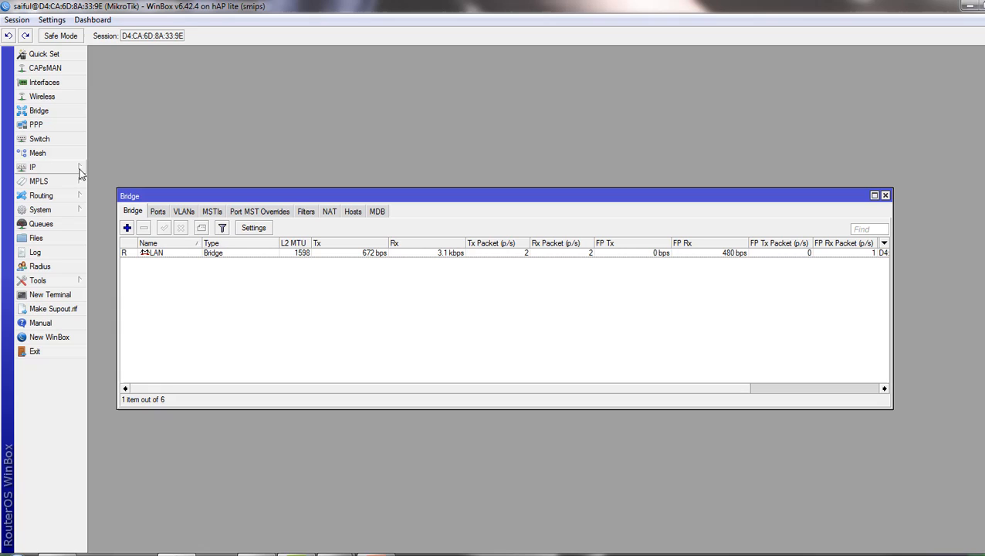
{"action": "left_click", "coordinate": [33, 166]}
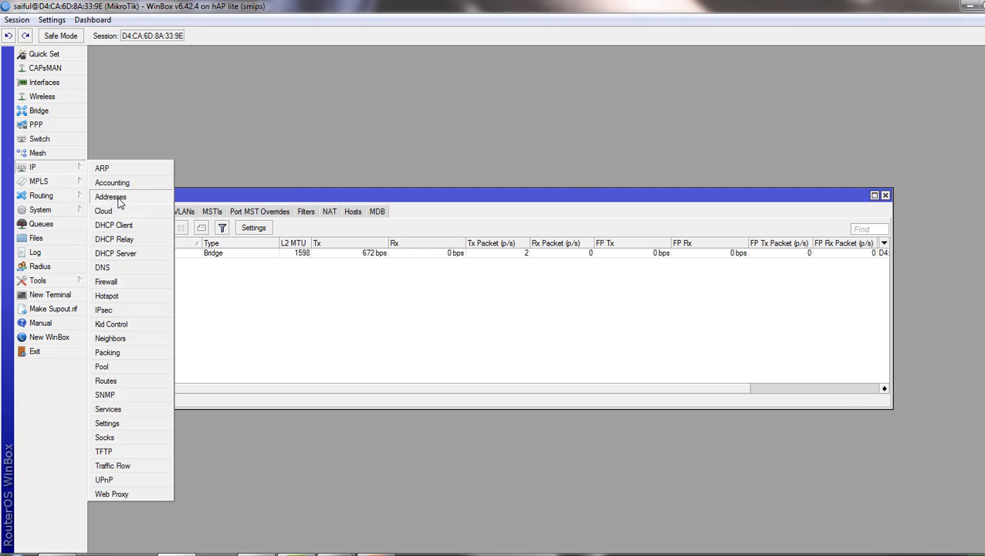
{"action": "left_click", "coordinate": [110, 196]}
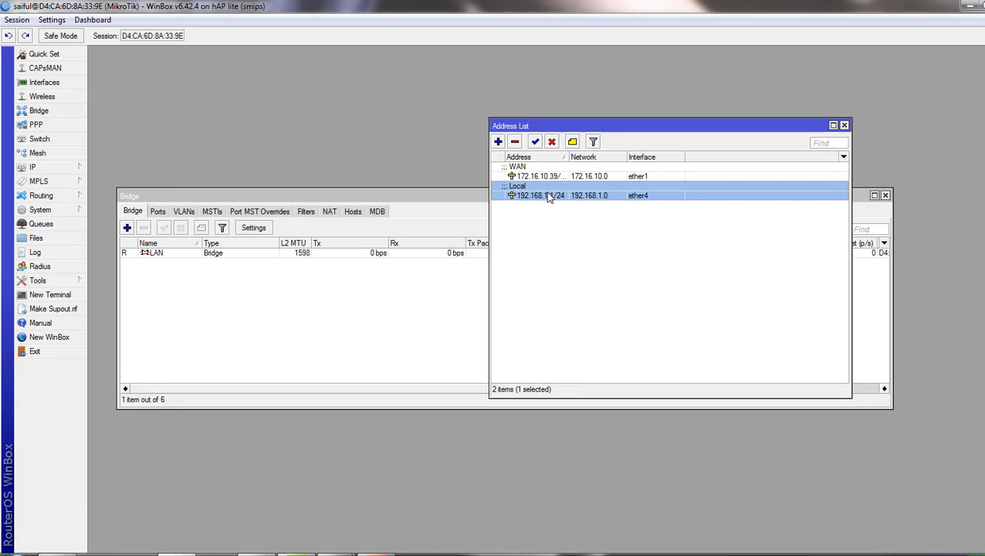
Step: Change the 192.168.1.1/24 address's interface from ether4 to LAN
{"action": "double_click", "coordinate": [540, 195]}
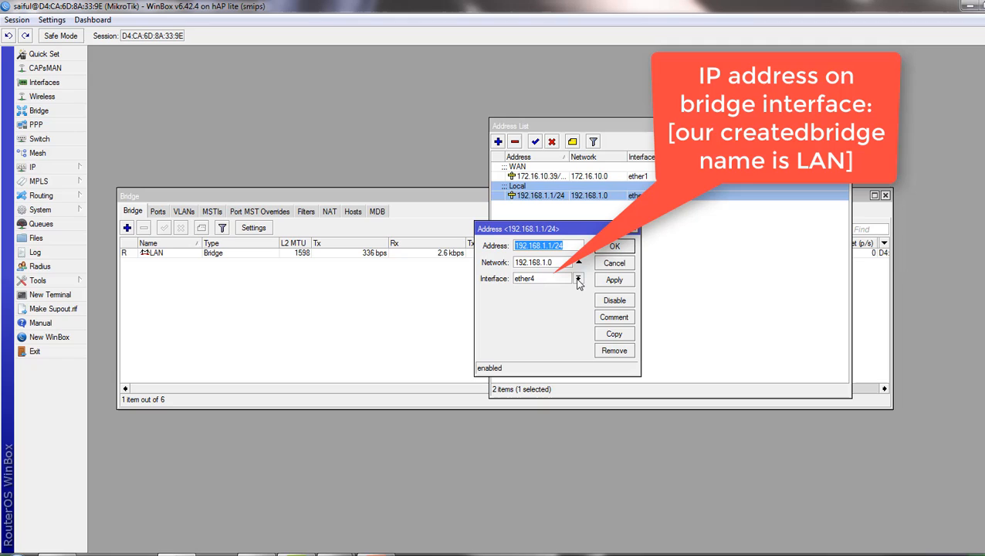
{"action": "left_click", "coordinate": [578, 278]}
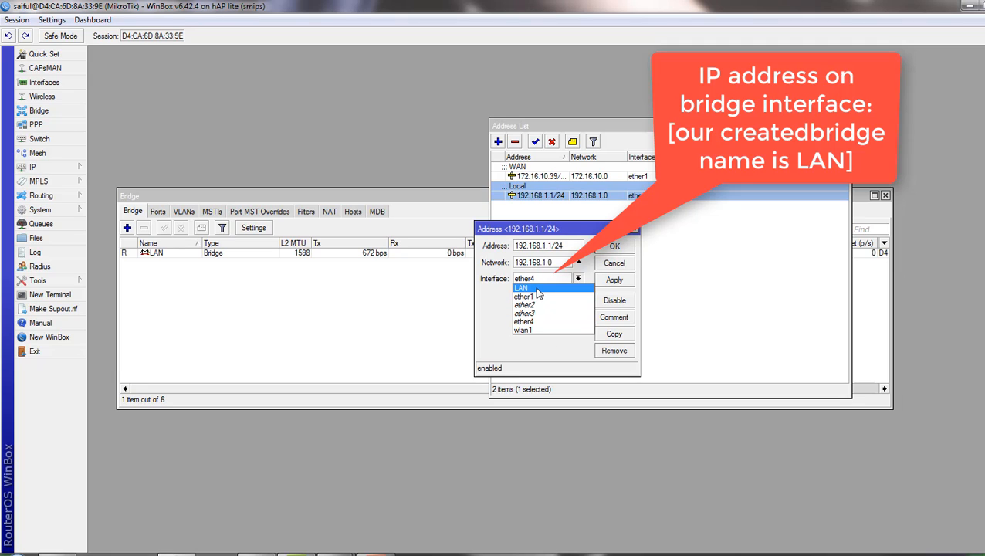
{"action": "left_click", "coordinate": [520, 287]}
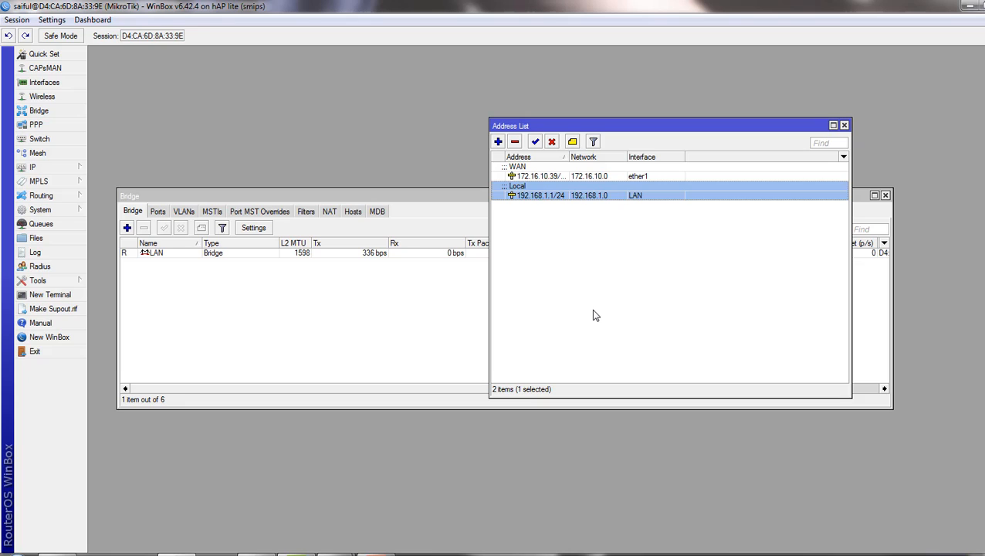
{"action": "mouse_move", "coordinate": [401, 488]}
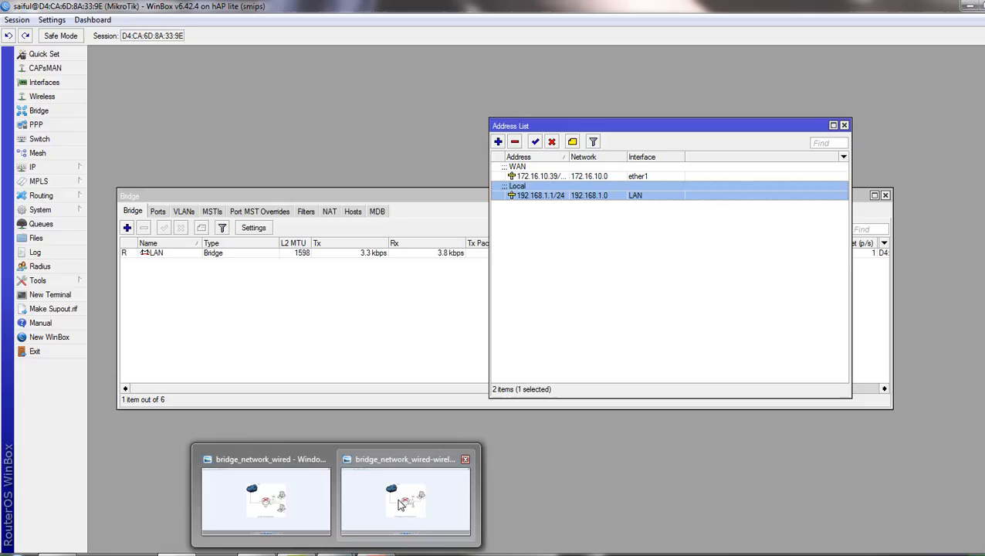
Step: Open the bridge_network_wired-wireless diagram in Windows Photo Viewer
{"action": "left_click", "coordinate": [405, 498]}
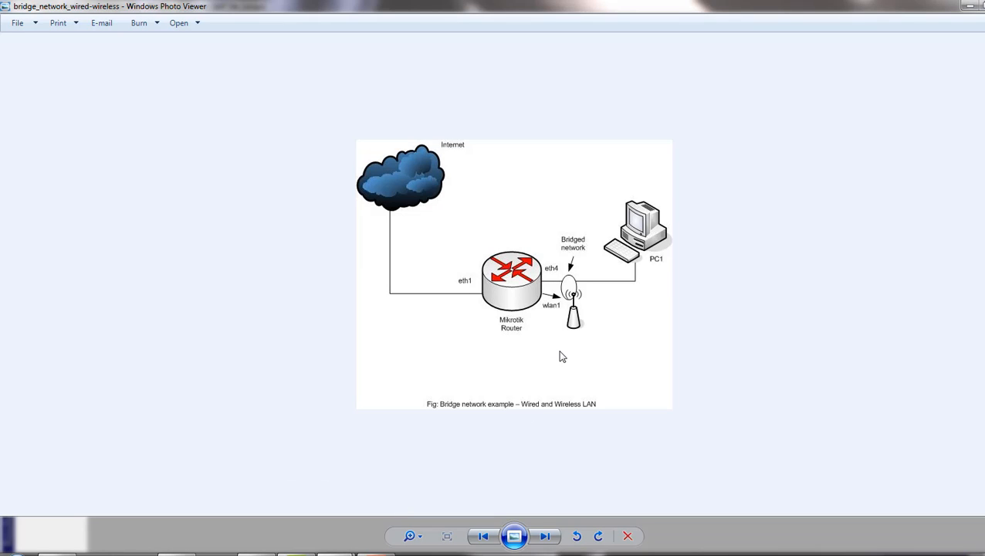
{"action": "mouse_move", "coordinate": [554, 291]}
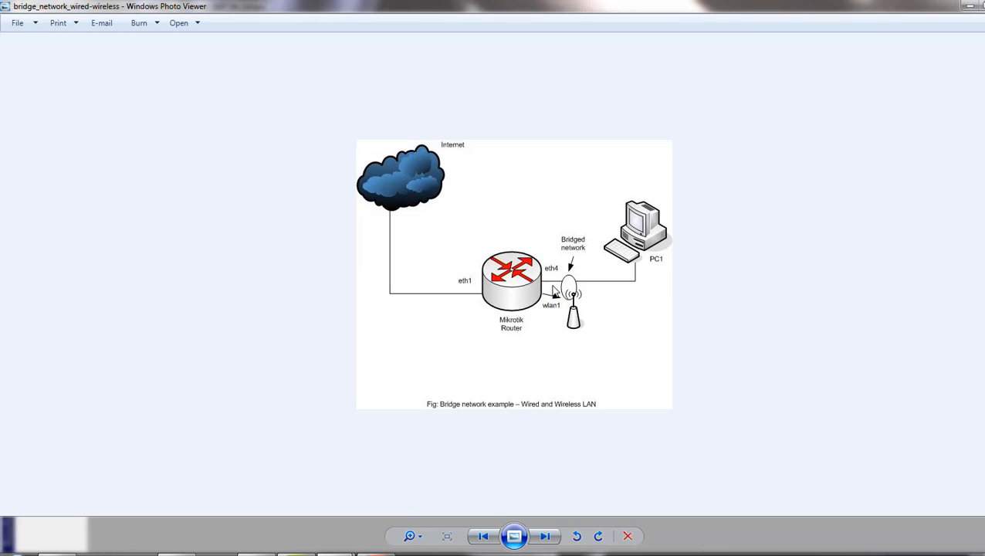
{"action": "mouse_move", "coordinate": [636, 226]}
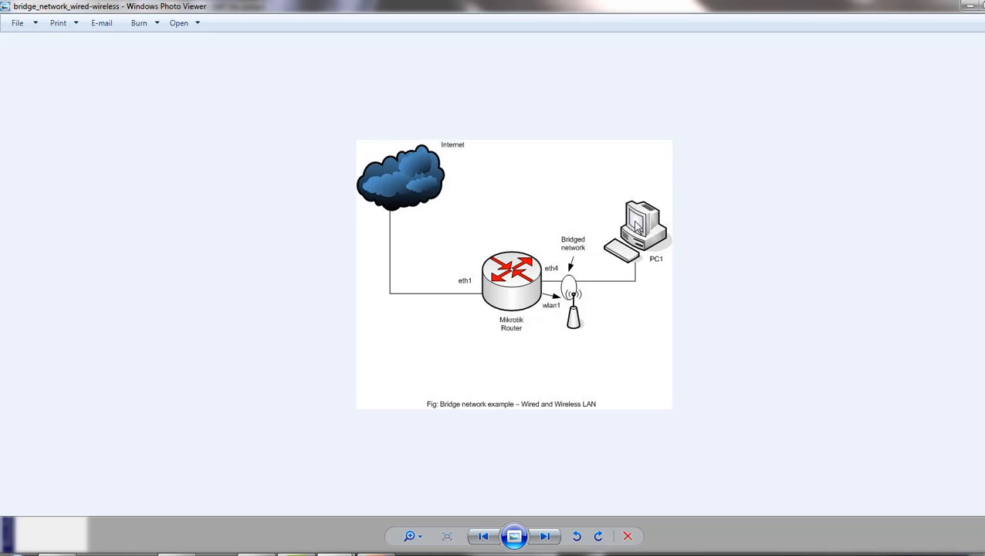
{"action": "mouse_move", "coordinate": [557, 279]}
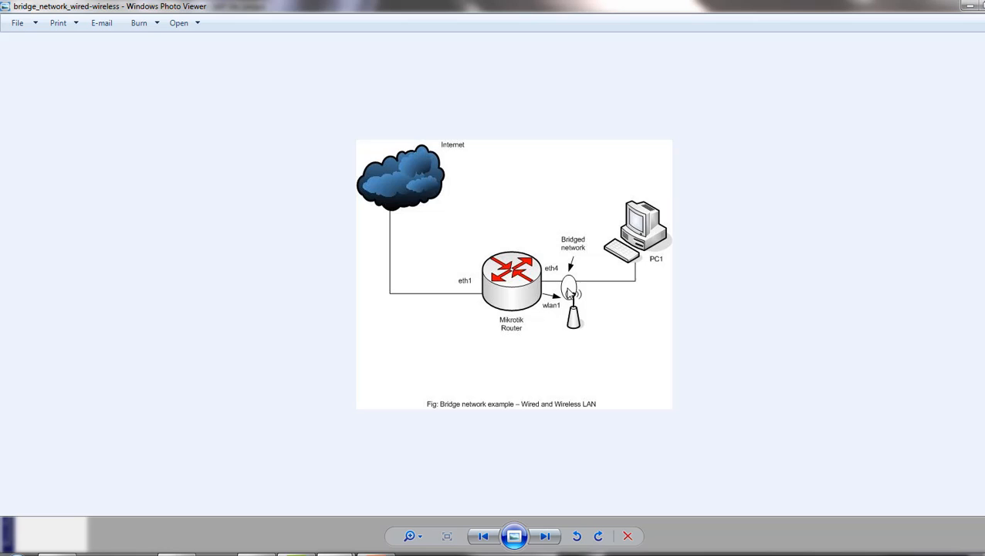
{"action": "mouse_move", "coordinate": [567, 299]}
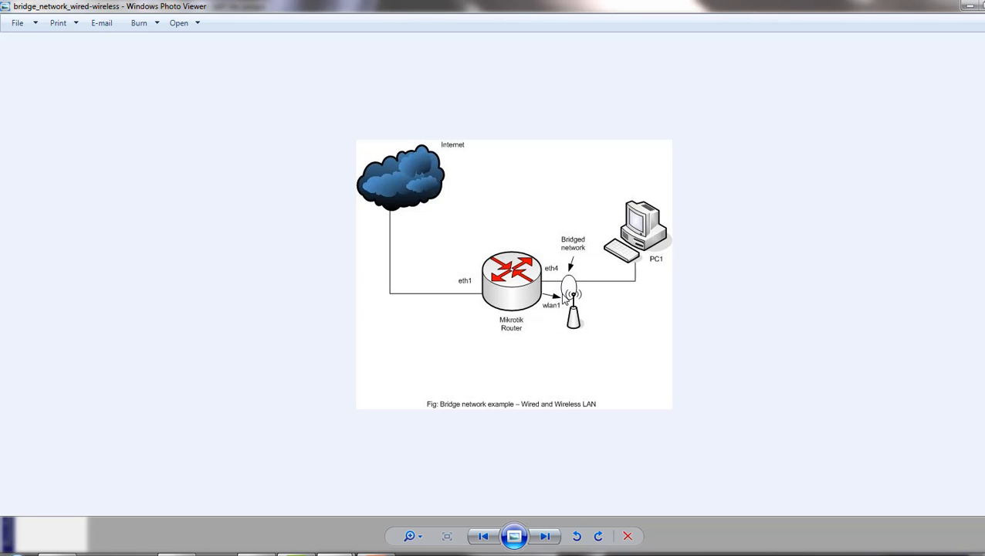
{"action": "mouse_move", "coordinate": [553, 316]}
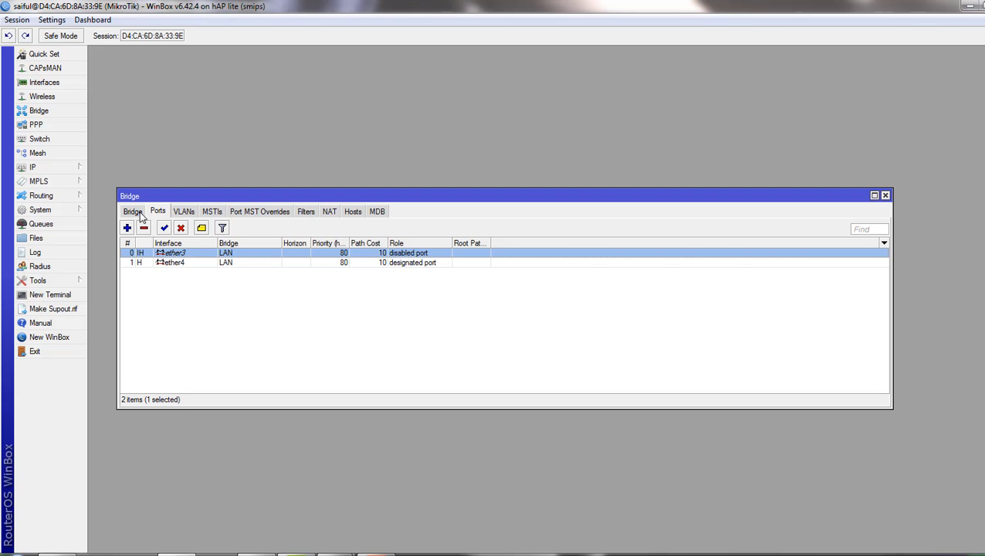
{"action": "mouse_move", "coordinate": [206, 313]}
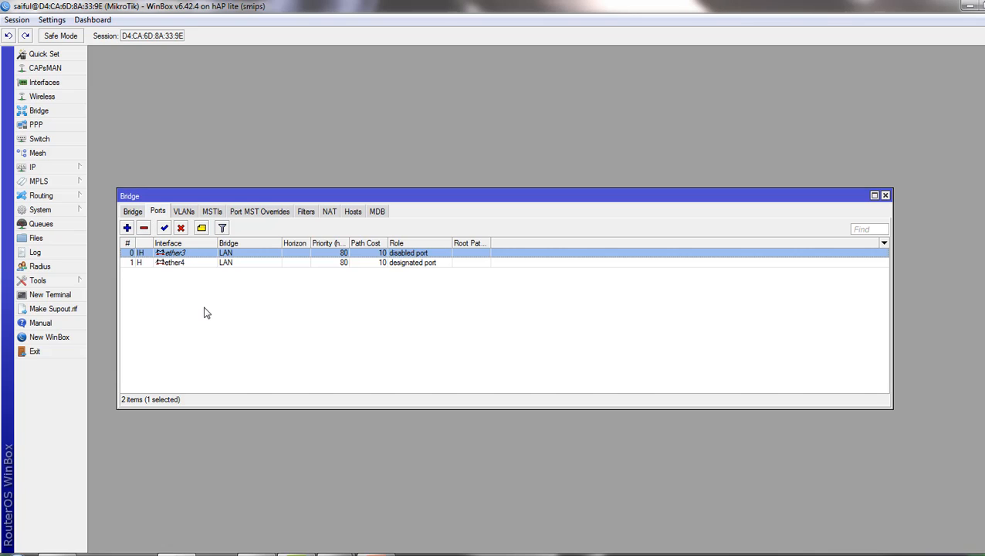
{"action": "mouse_move", "coordinate": [128, 236]}
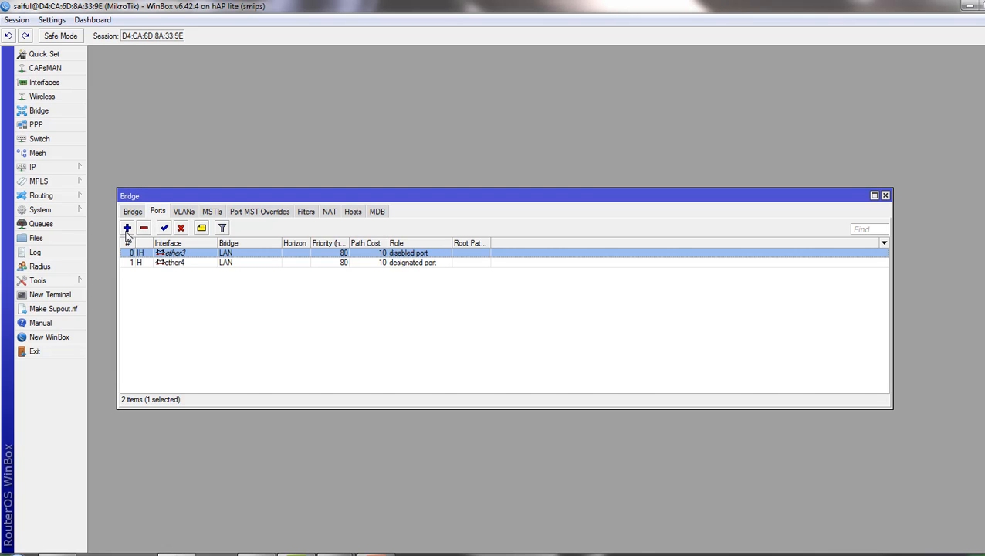
Step: Add wlan1 as a port of the LAN bridge
{"action": "left_click", "coordinate": [127, 227]}
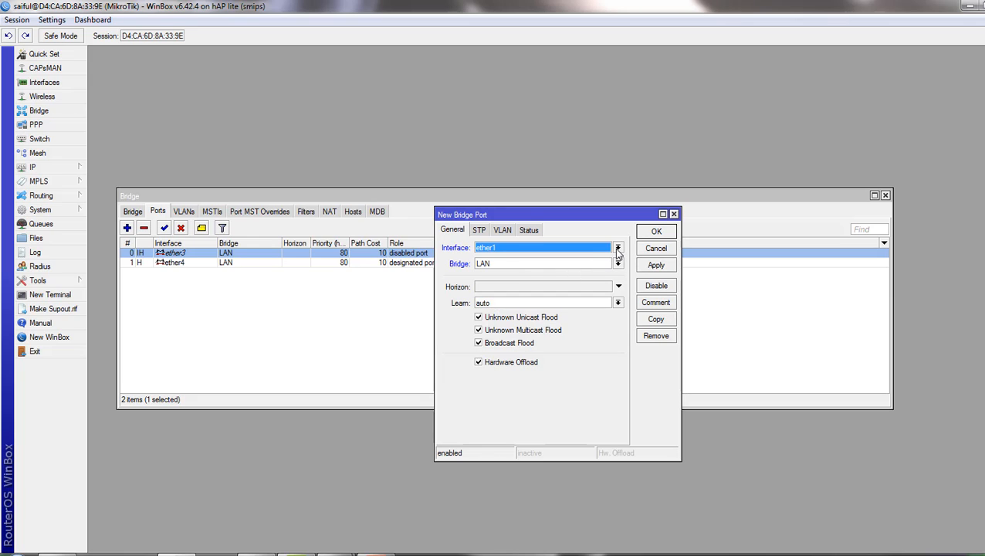
{"action": "left_click", "coordinate": [618, 247]}
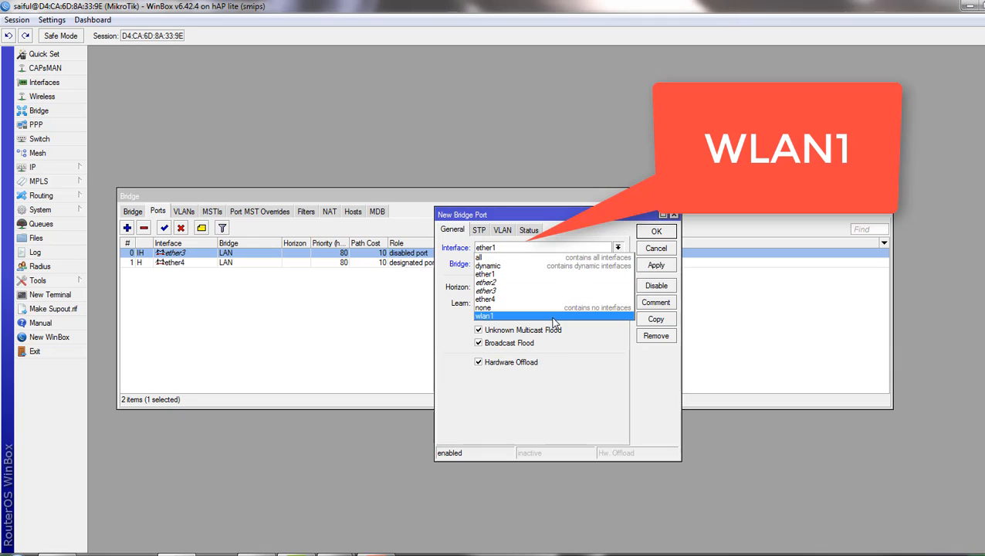
{"action": "left_click", "coordinate": [484, 315]}
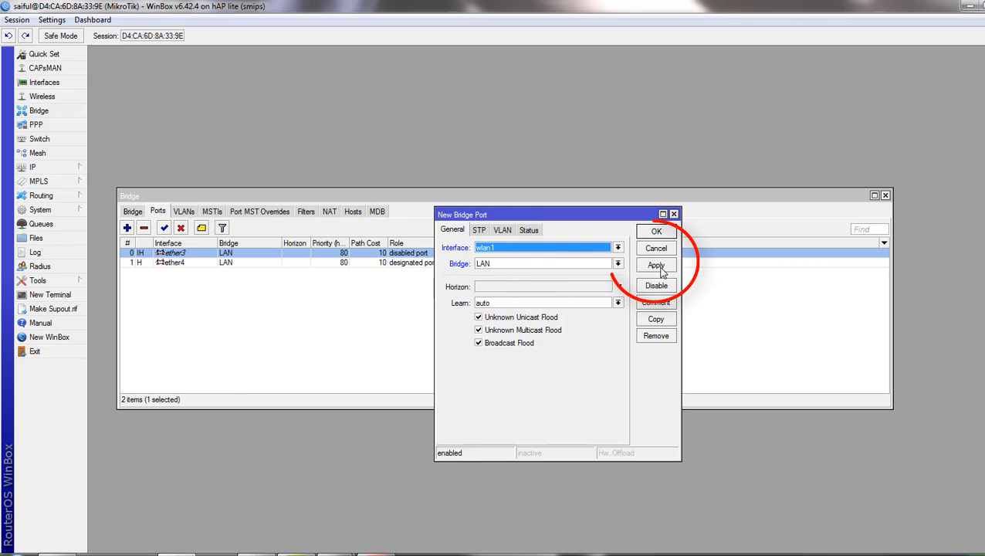
{"action": "left_click", "coordinate": [655, 265]}
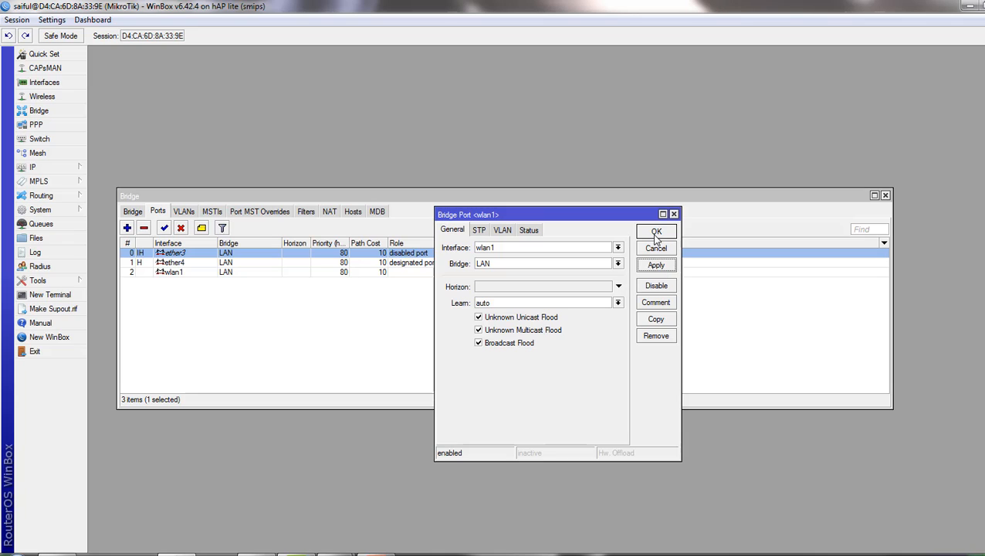